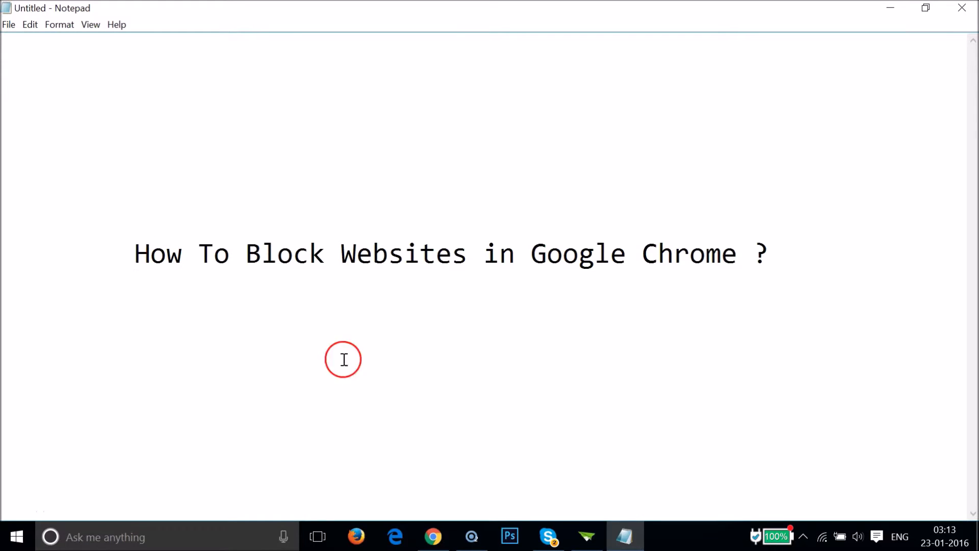
Add SiteBlock to Chrome from its Web Store page and confirm the installation.
click(432, 535)
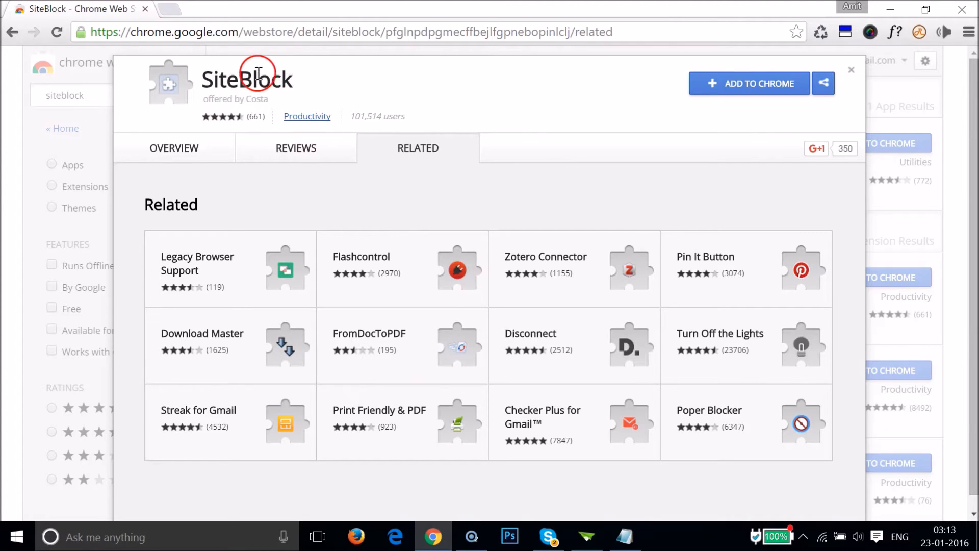
mouse_move(610, 68)
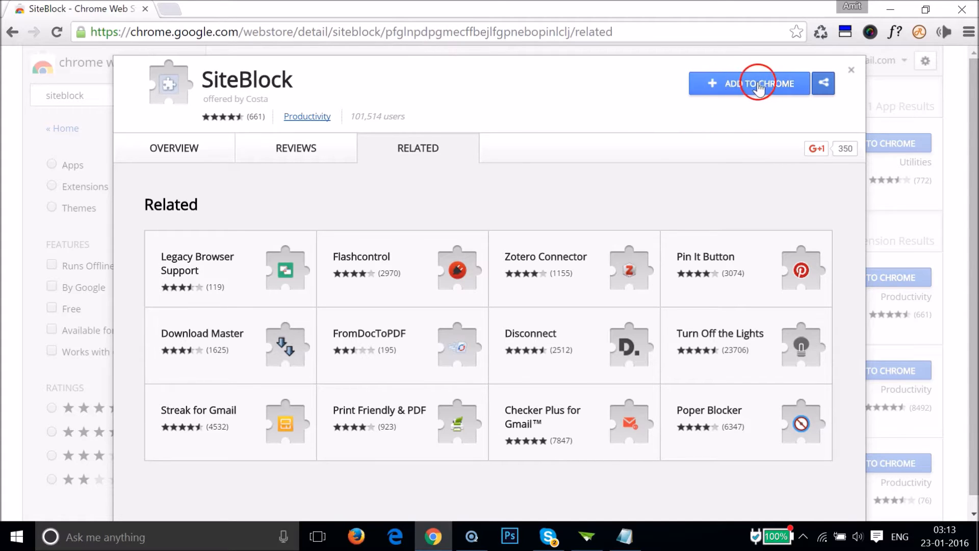
click(758, 83)
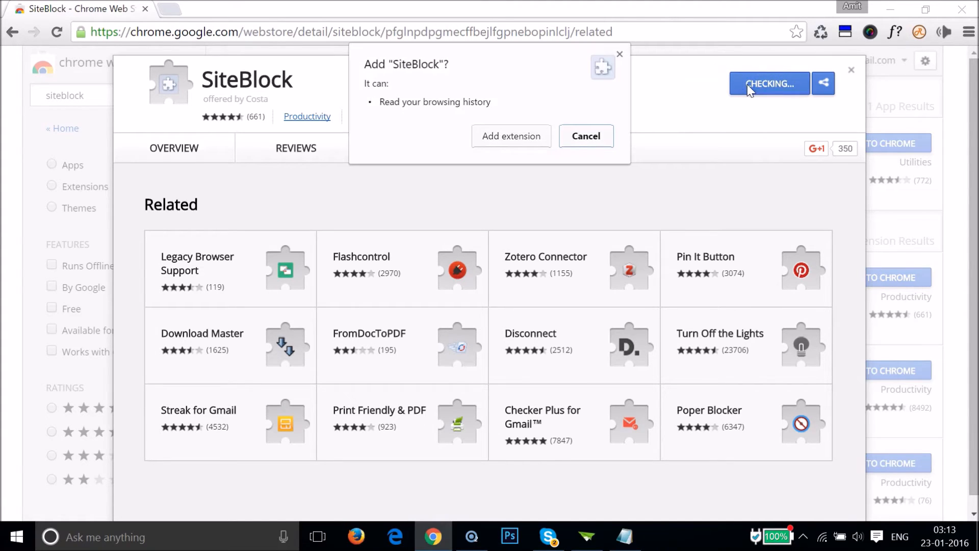
click(584, 135)
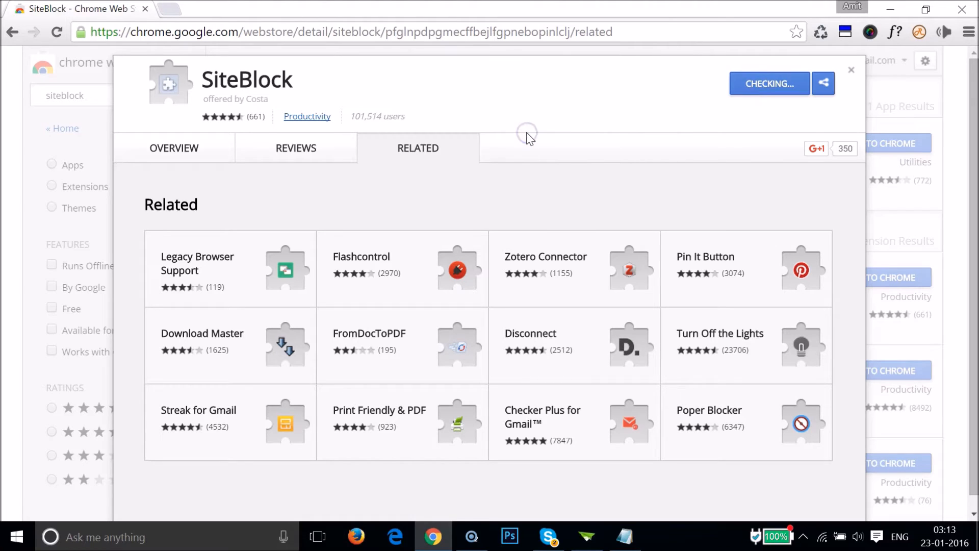
click(769, 82)
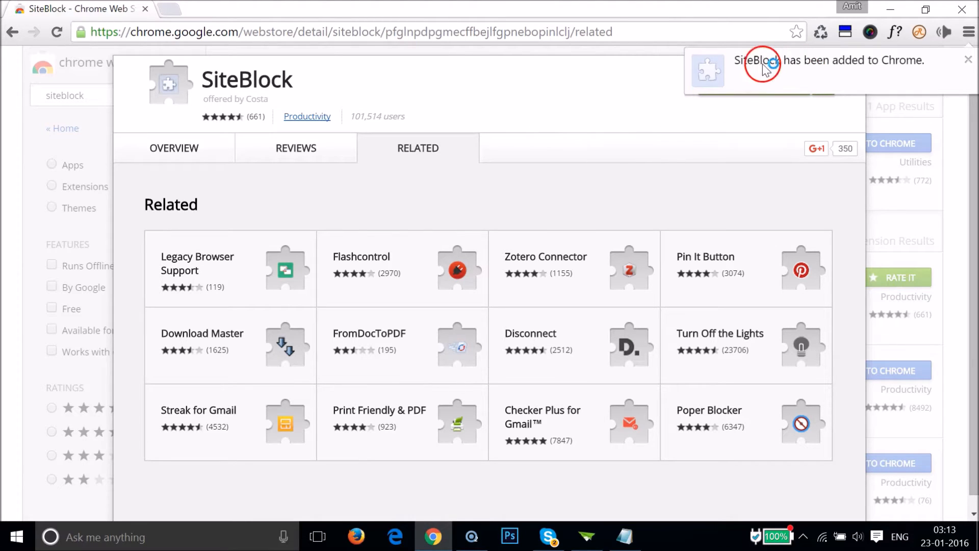
mouse_move(912, 67)
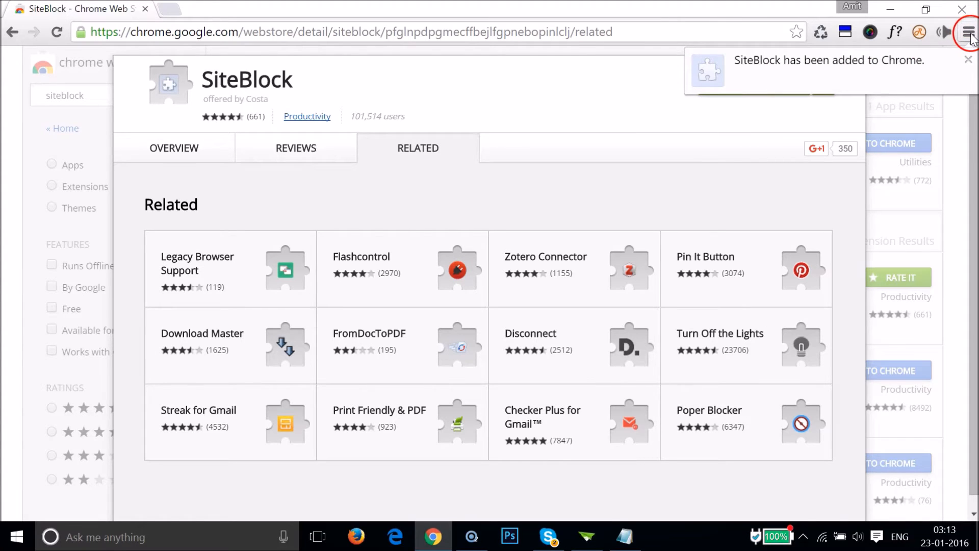
From Chrome's menu, go through Settings and Extensions to SiteBlock's Options page.
click(966, 32)
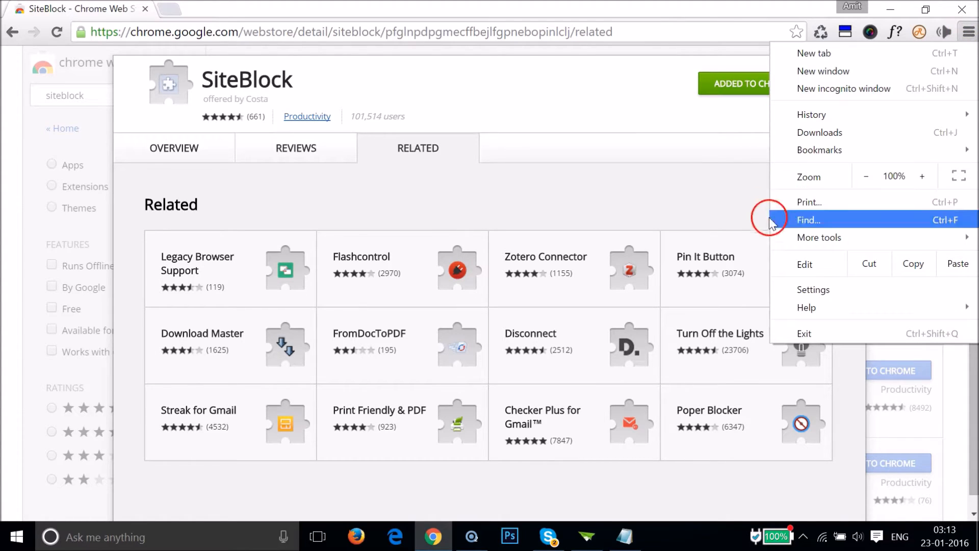
click(812, 289)
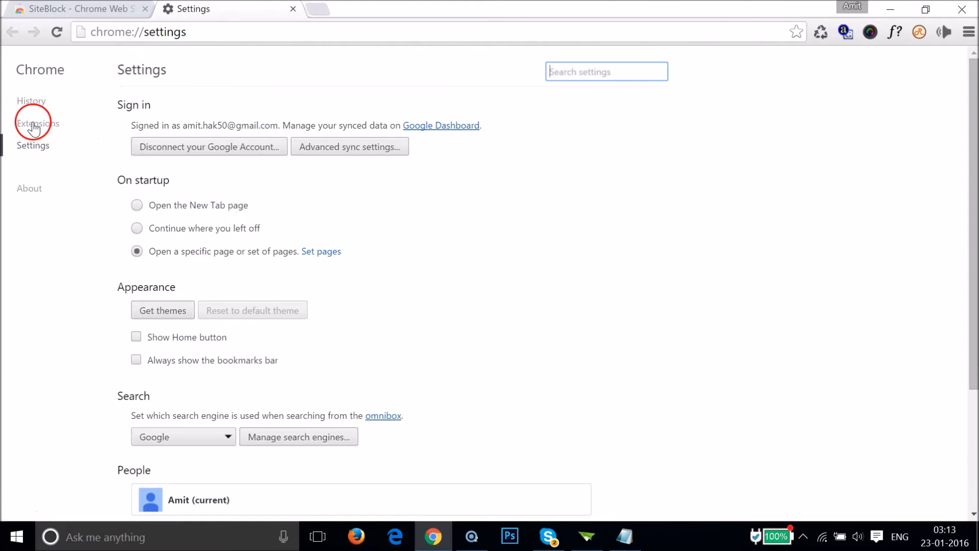
click(38, 123)
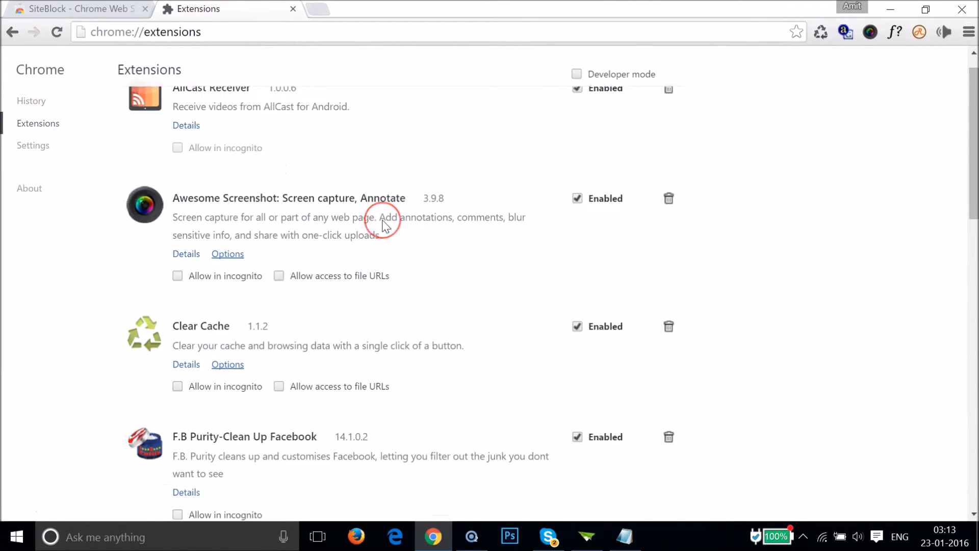
scroll(down, 3)
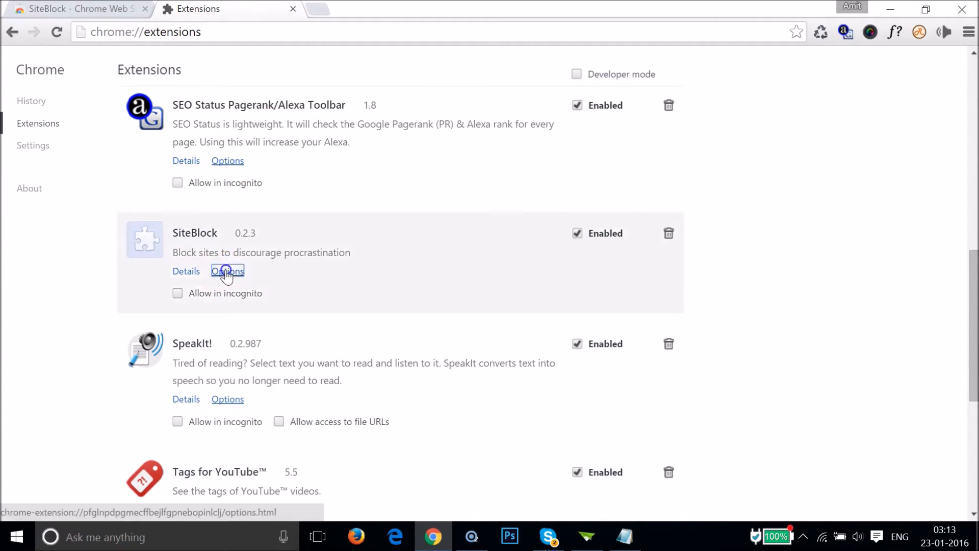
click(227, 270)
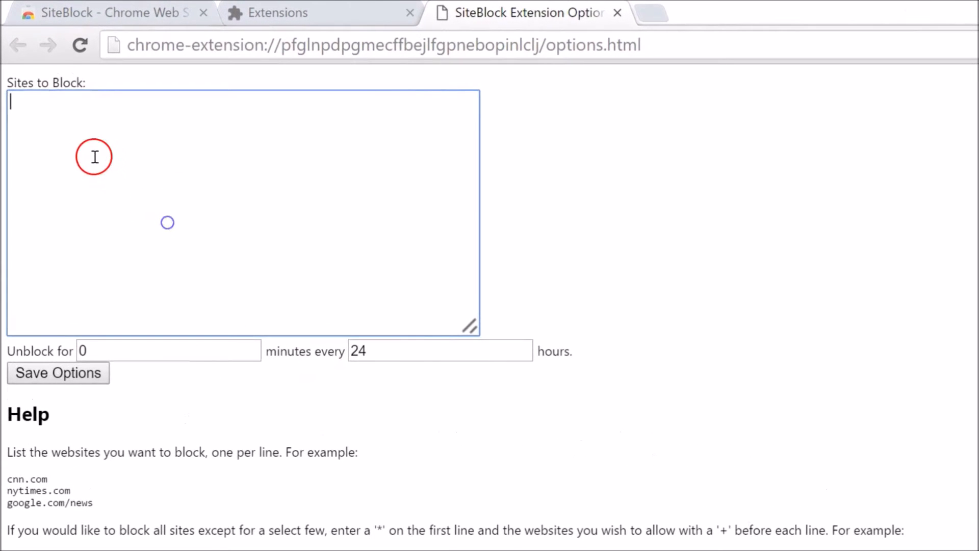
mouse_move(332, 163)
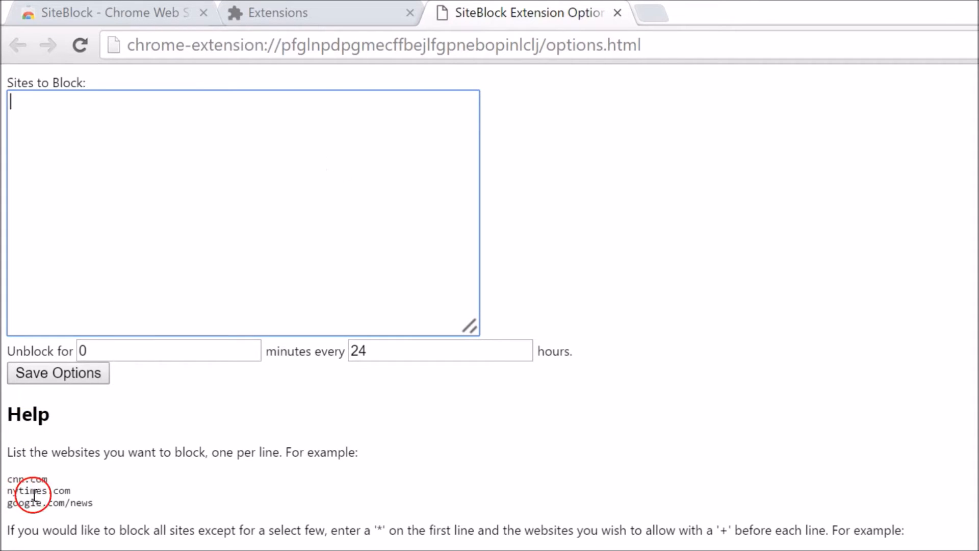
mouse_move(117, 452)
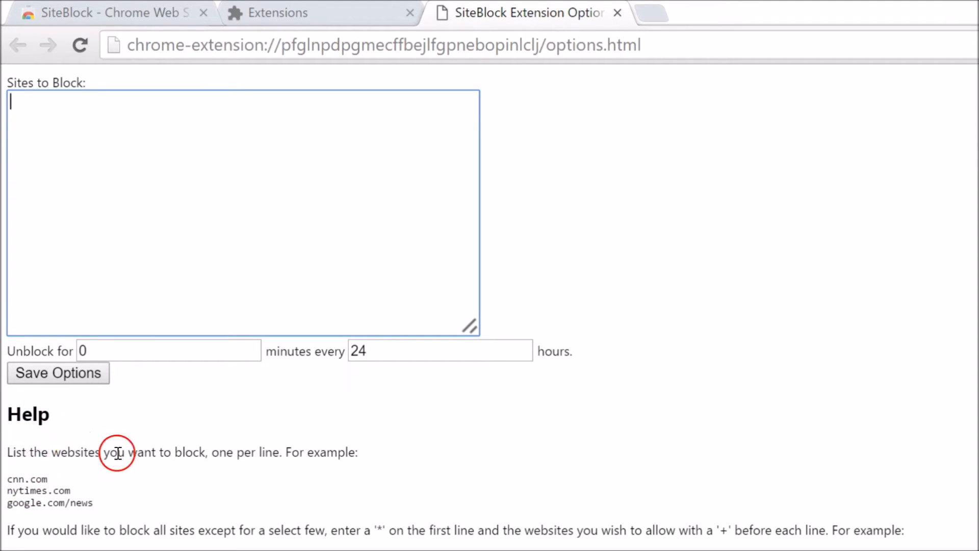
mouse_move(323, 453)
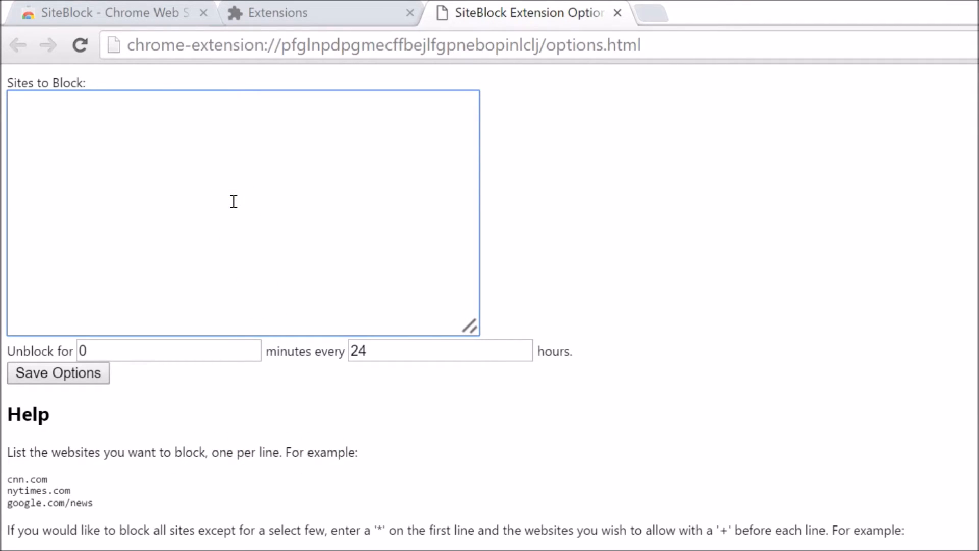
Enter cnn.com into SiteBlock's Sites to Block list.
text(cnn.c)
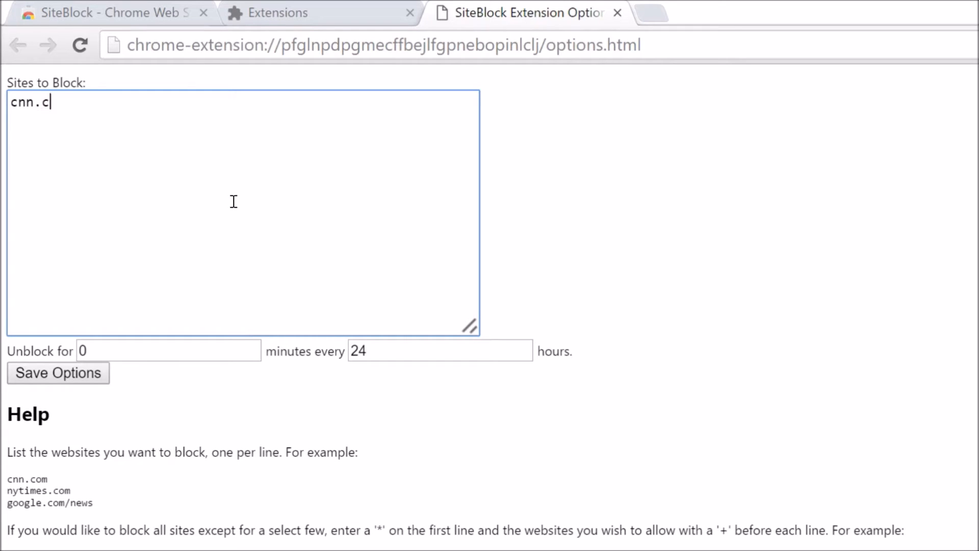
text(om)
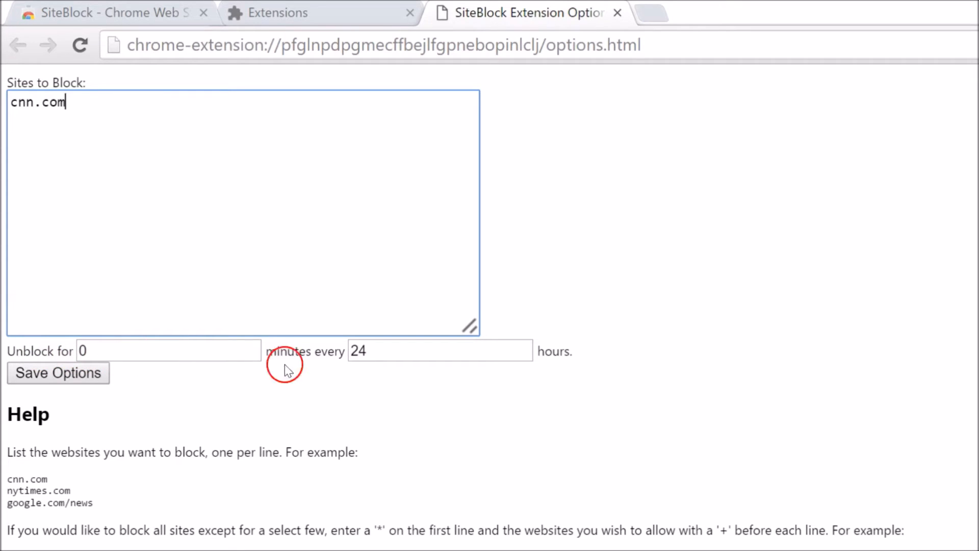
mouse_move(138, 351)
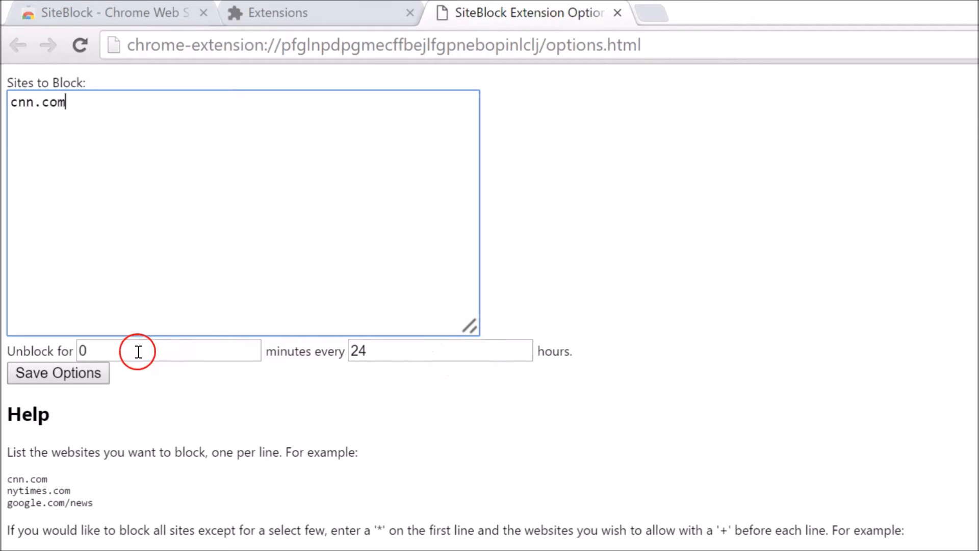
mouse_move(258, 405)
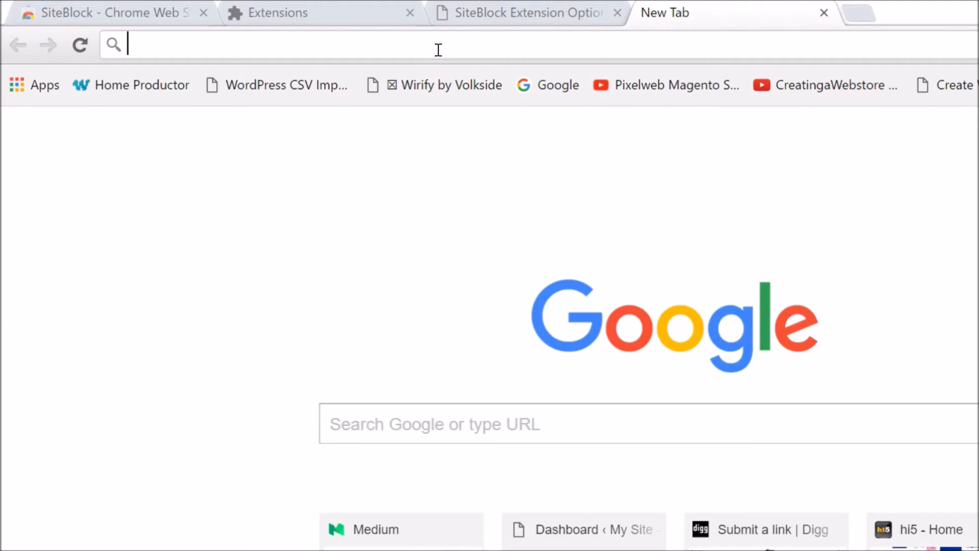
text(www.cnn.com)
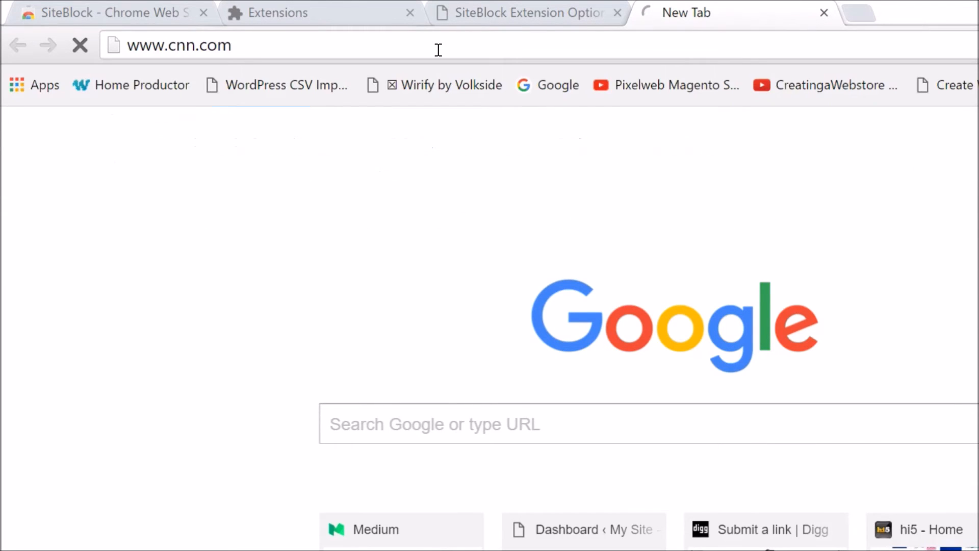
key(Return)
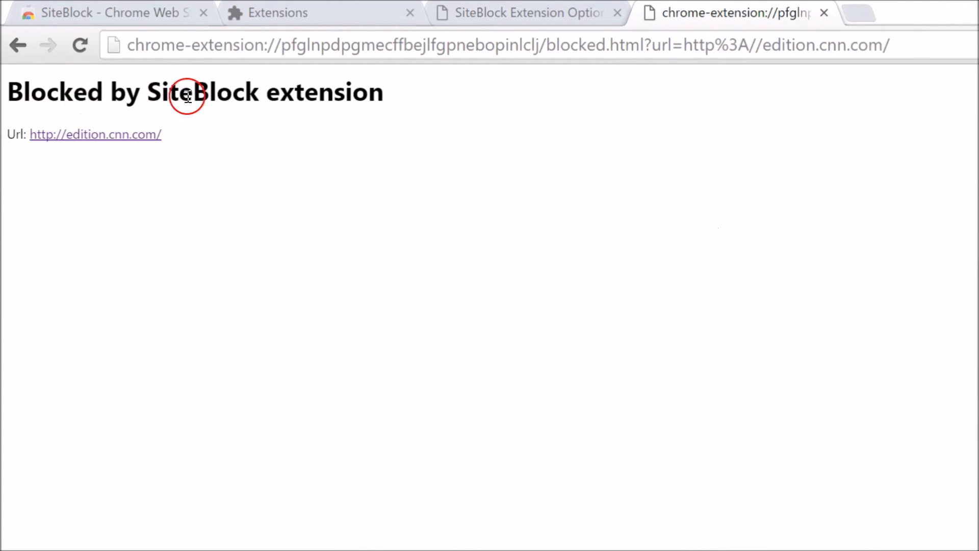
mouse_move(261, 137)
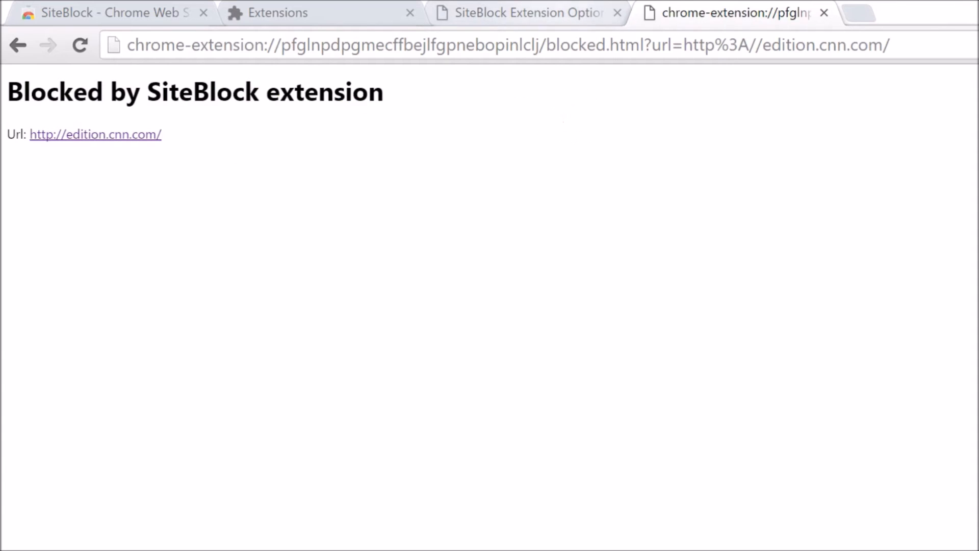
click(526, 12)
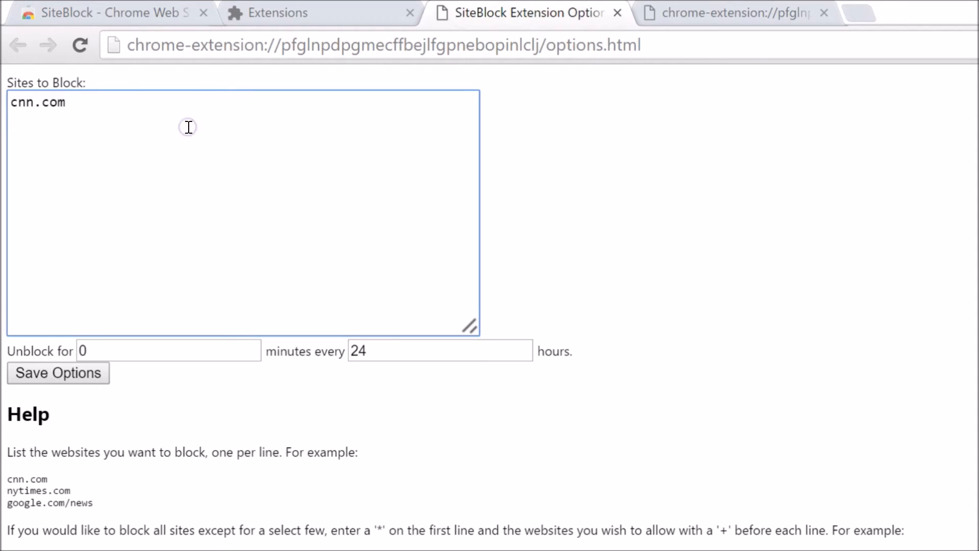
key(Enter)
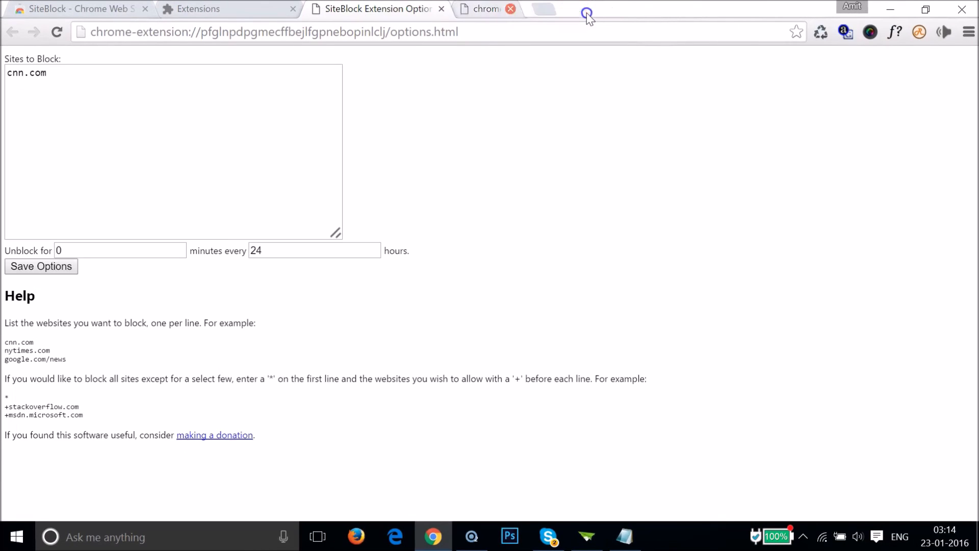
Close the blocked tab, cancel SiteBlock's removal to keep it installed, and switch to Notepad.
click(224, 10)
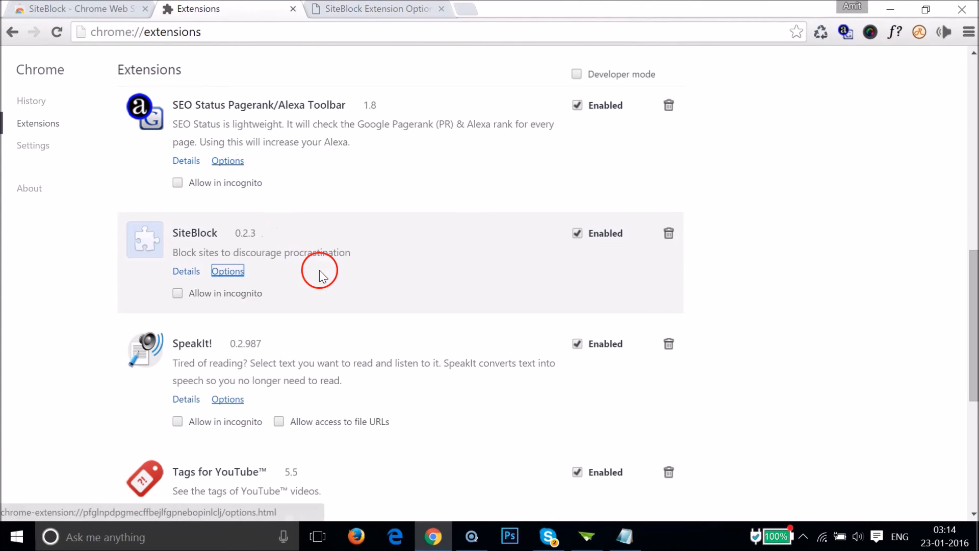
mouse_move(668, 232)
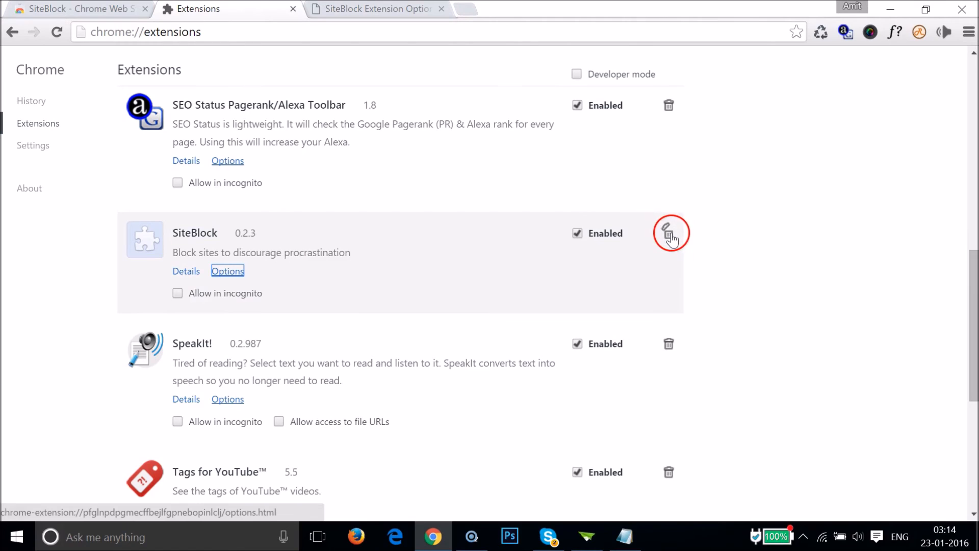
click(669, 232)
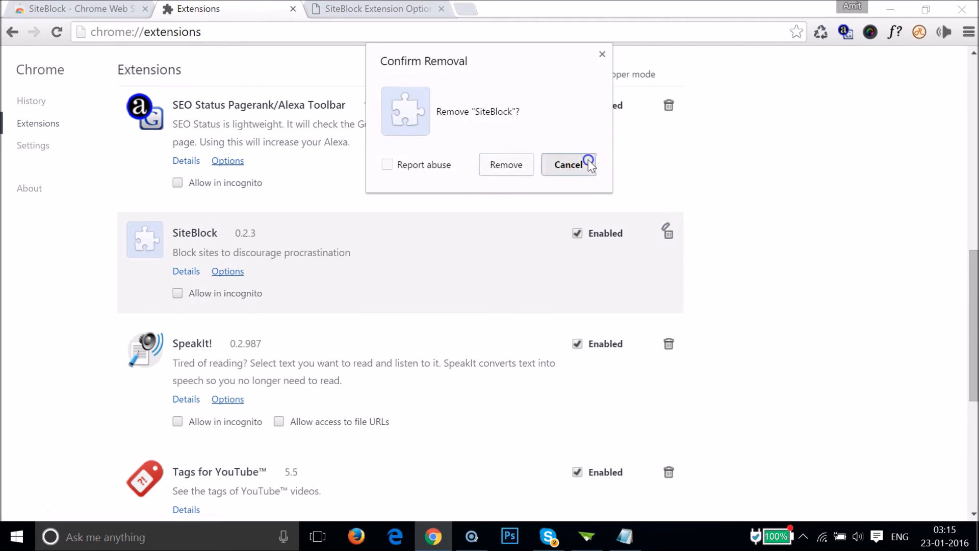
click(568, 164)
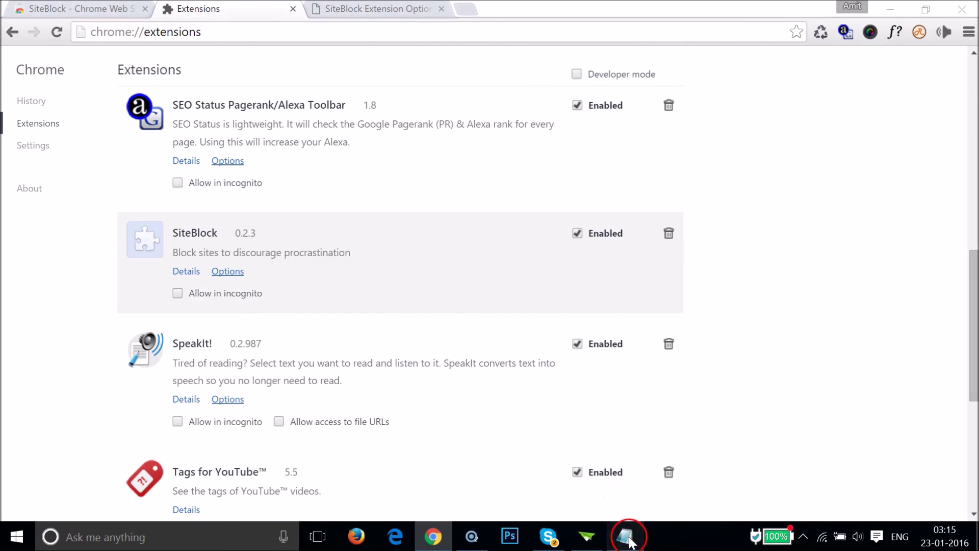
click(627, 535)
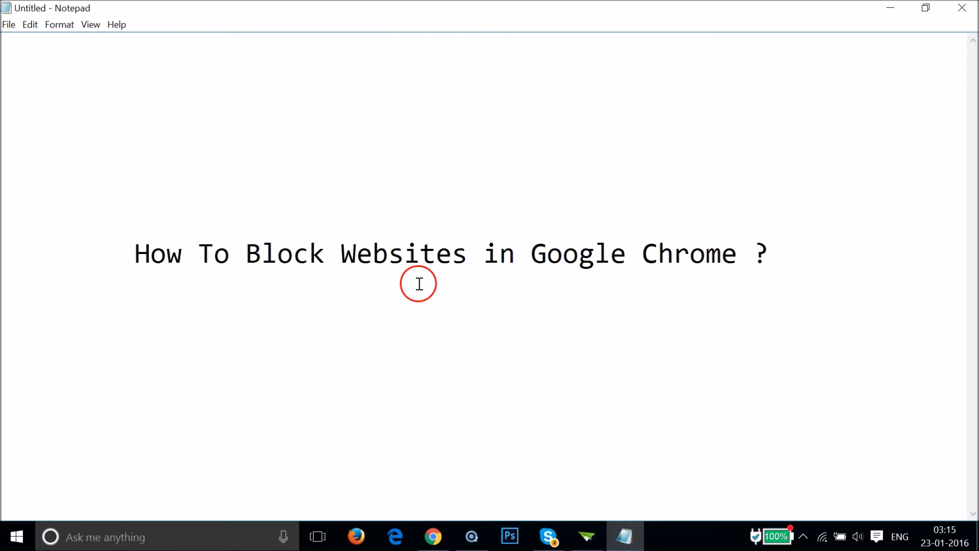
click(135, 252)
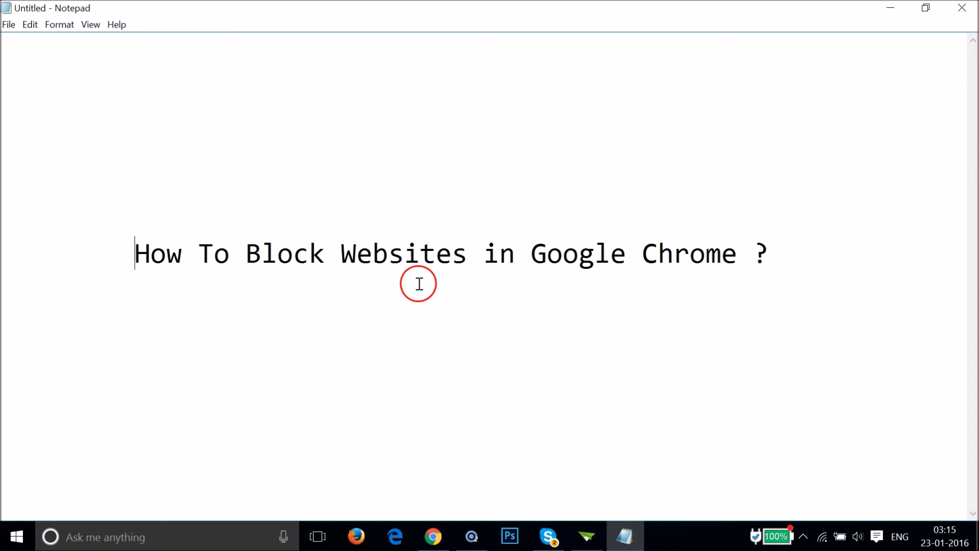